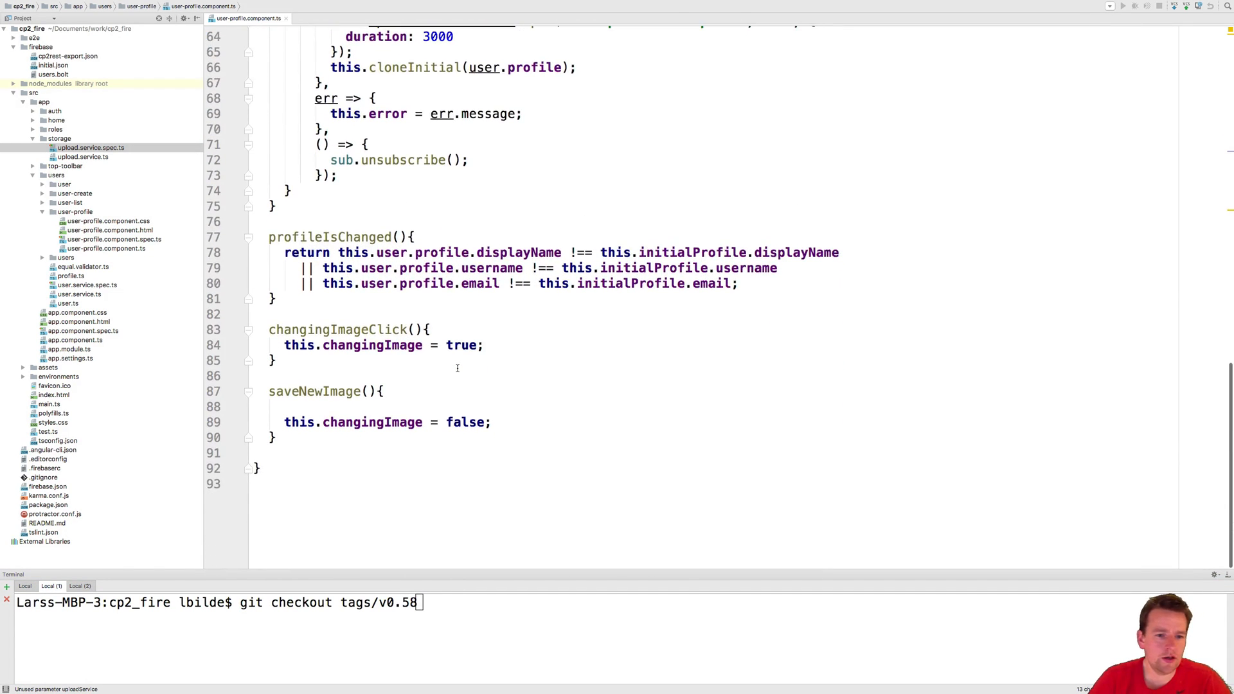
# - Add this.uploadService.uploadProfileImage(this.user, data.image) inside saveNewImage
pyautogui.write('uploadService')
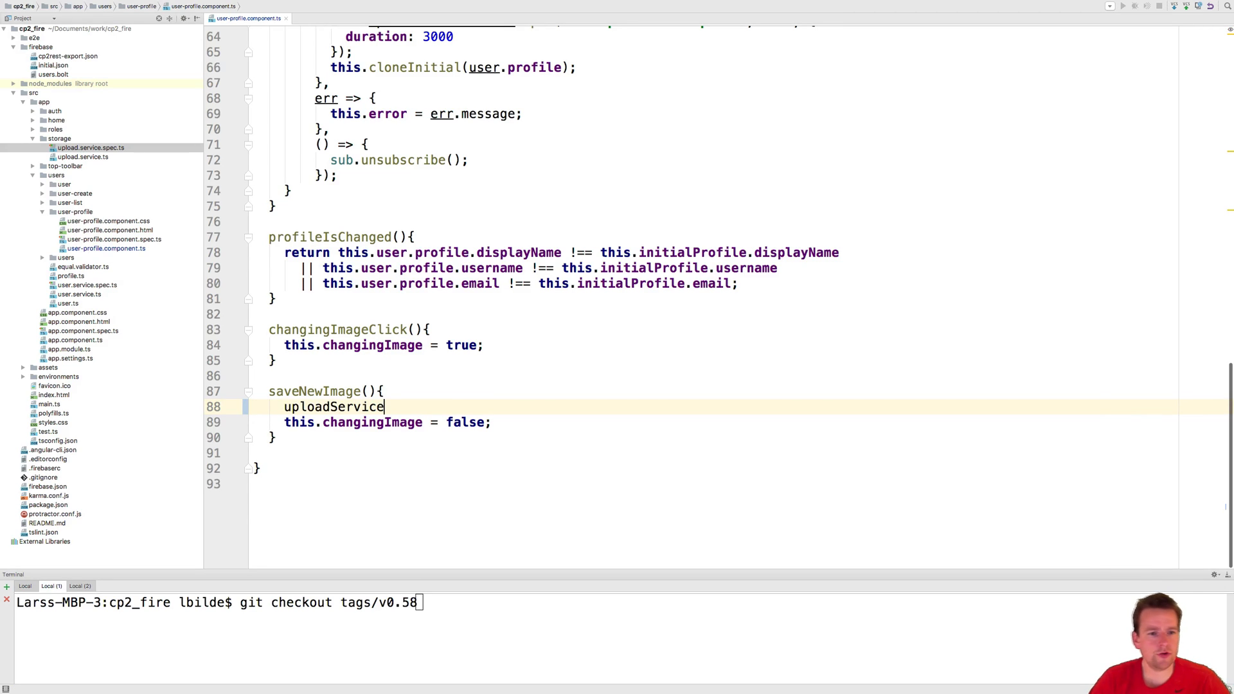
pyautogui.doubleClick(333, 406)
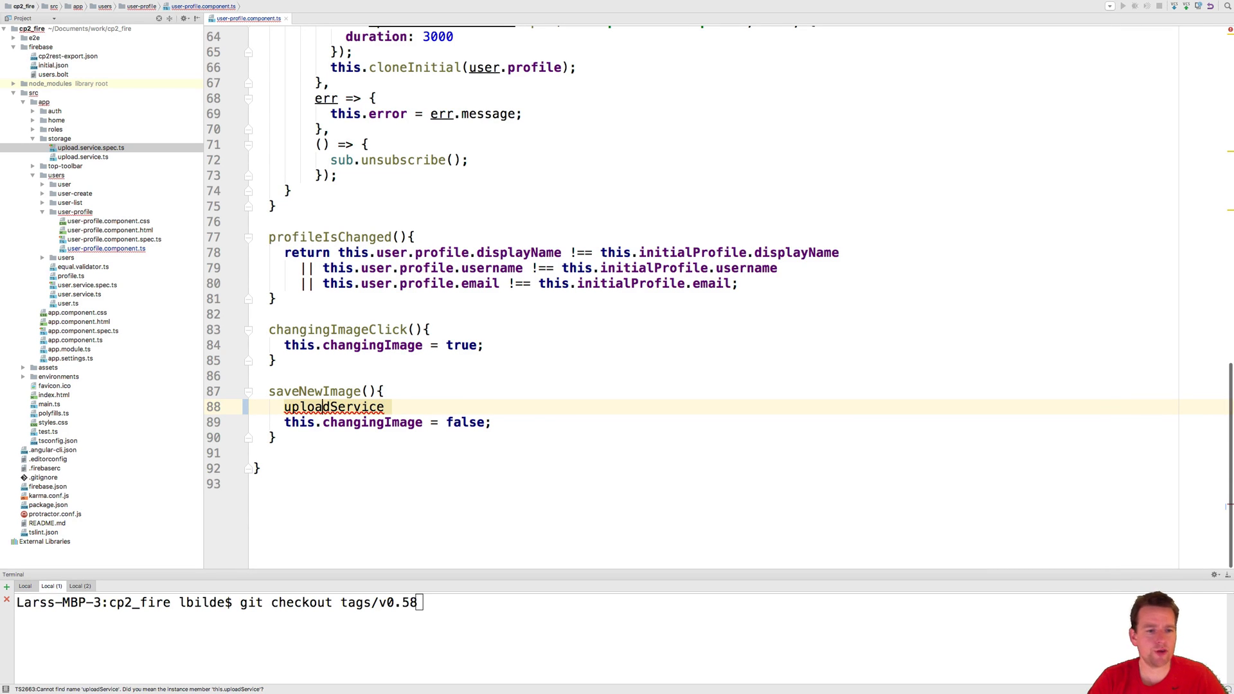
pyautogui.write('this.')
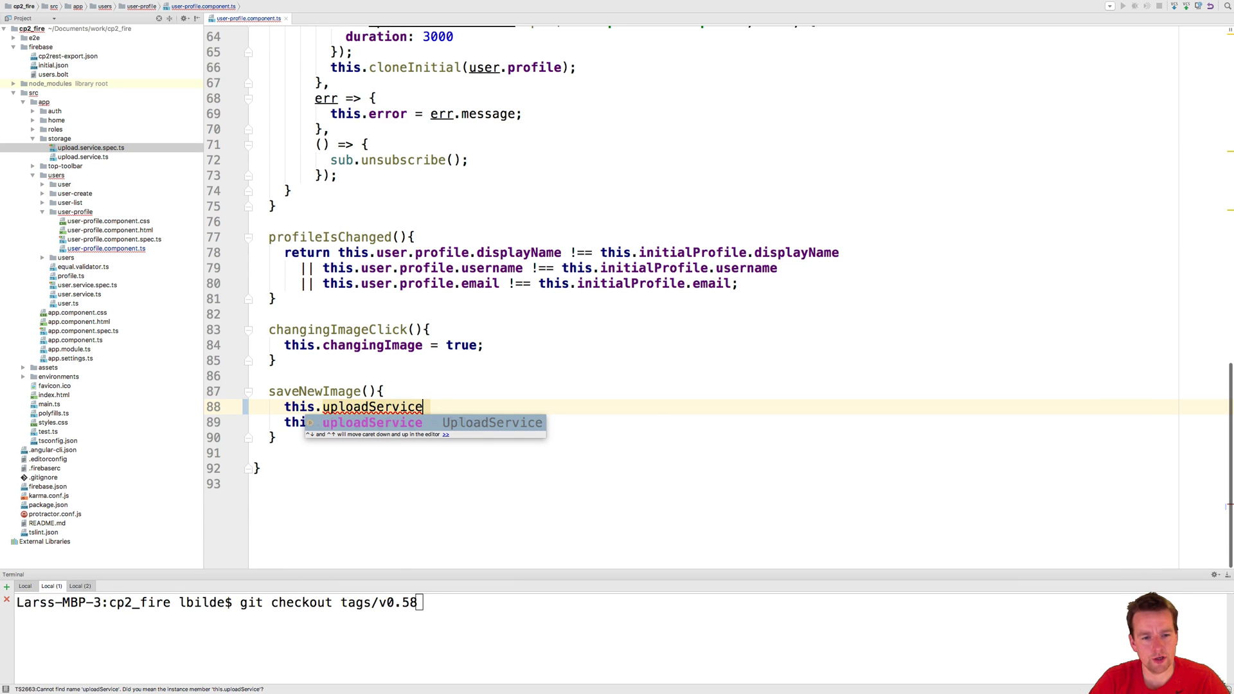
pyautogui.write('.uploadProfileImage(')
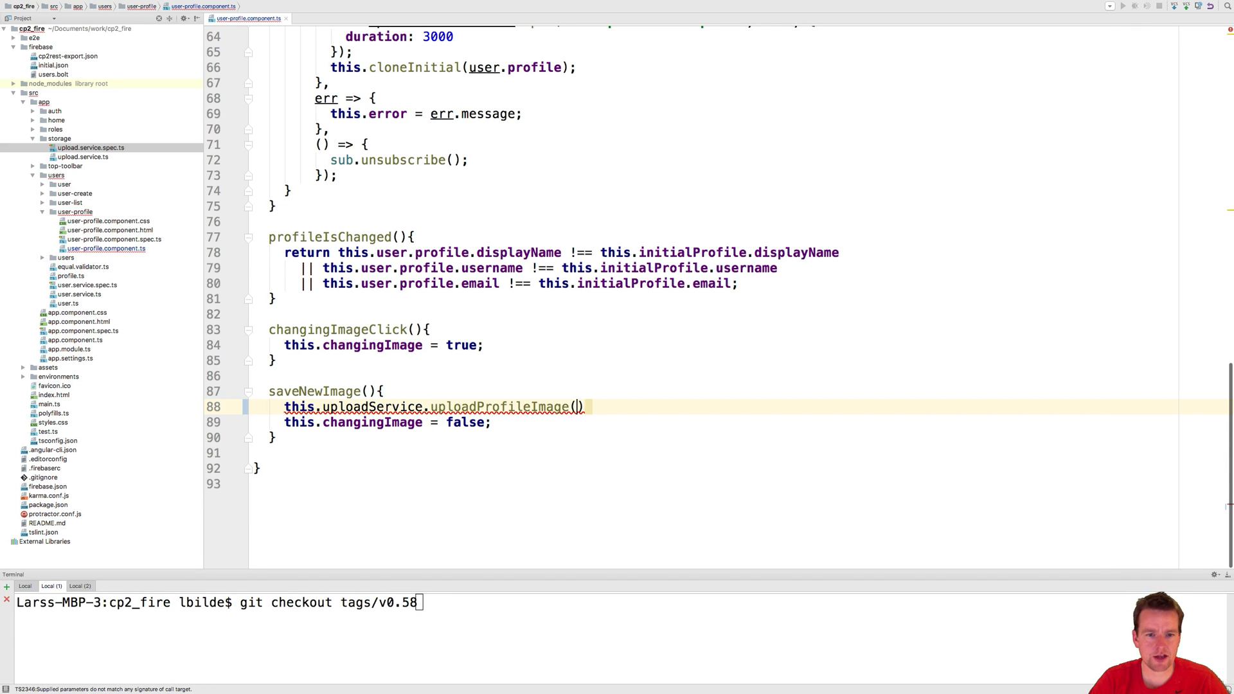
pyautogui.write('this.user,')
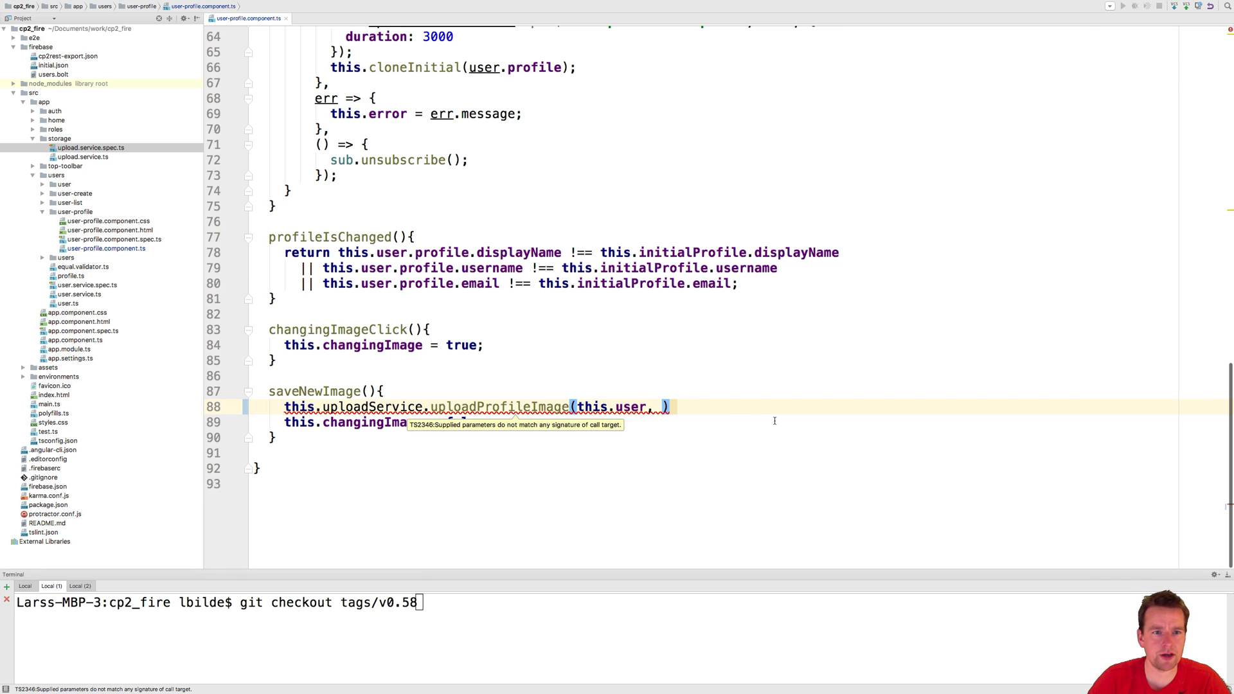
pyautogui.write('data.')
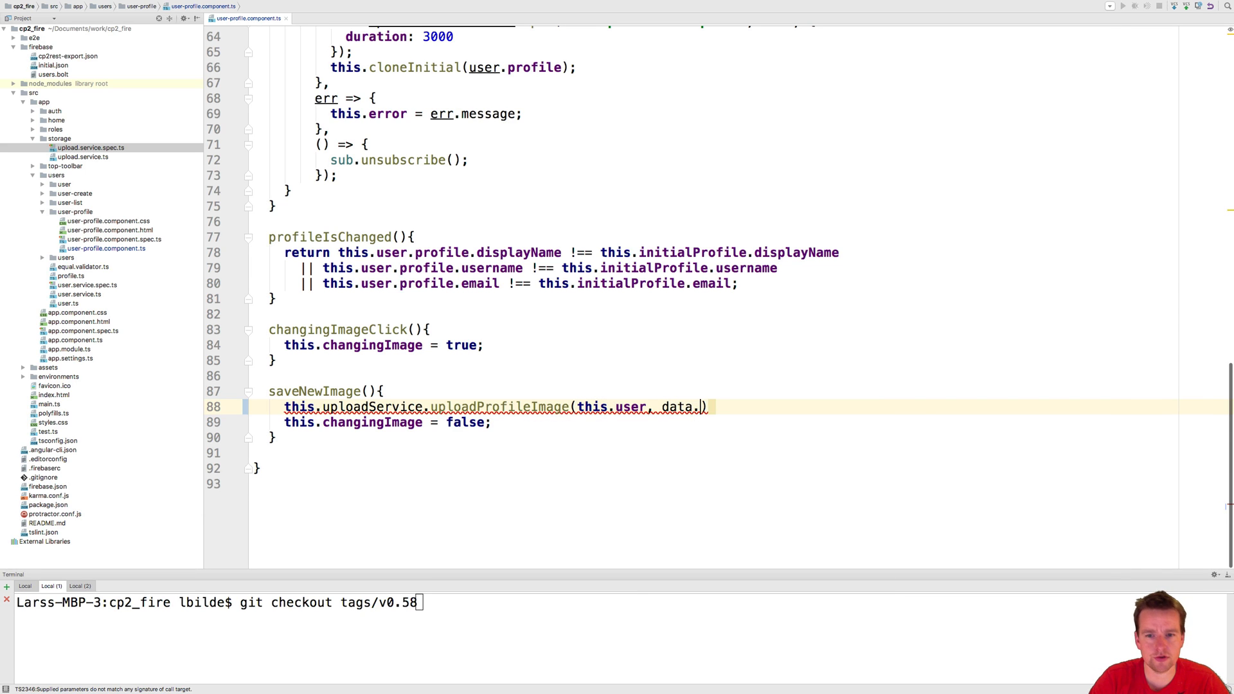
pyautogui.write('i')
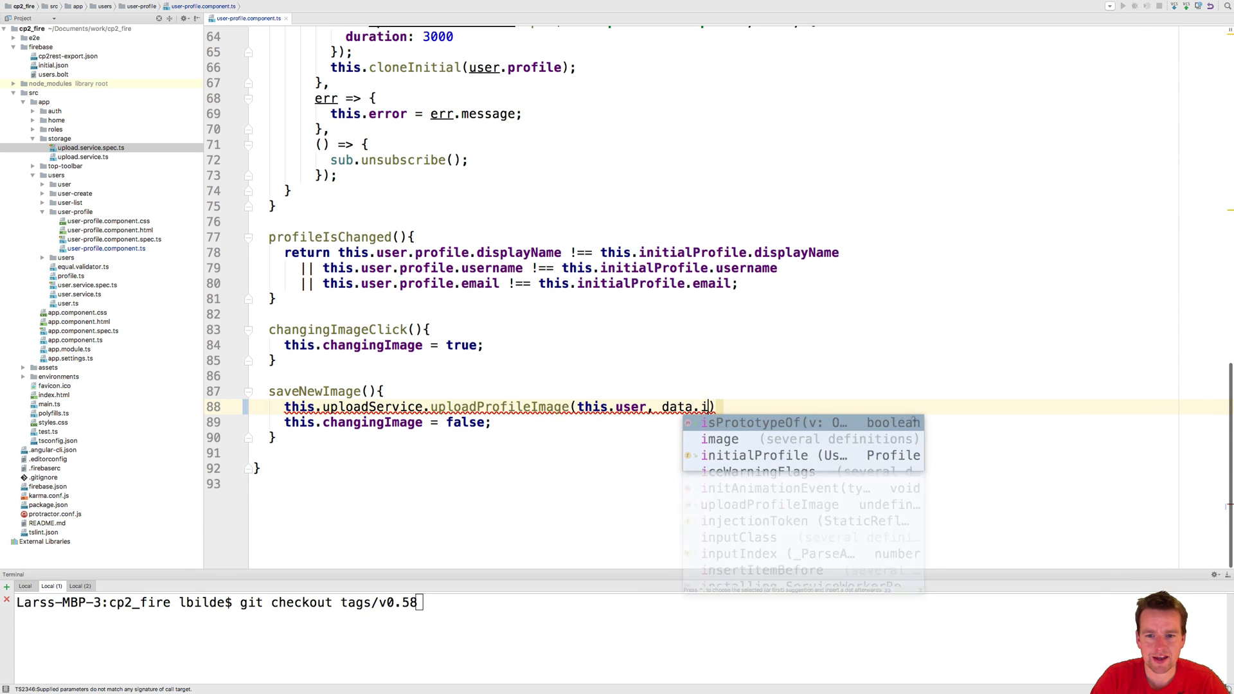
pyautogui.write('a')
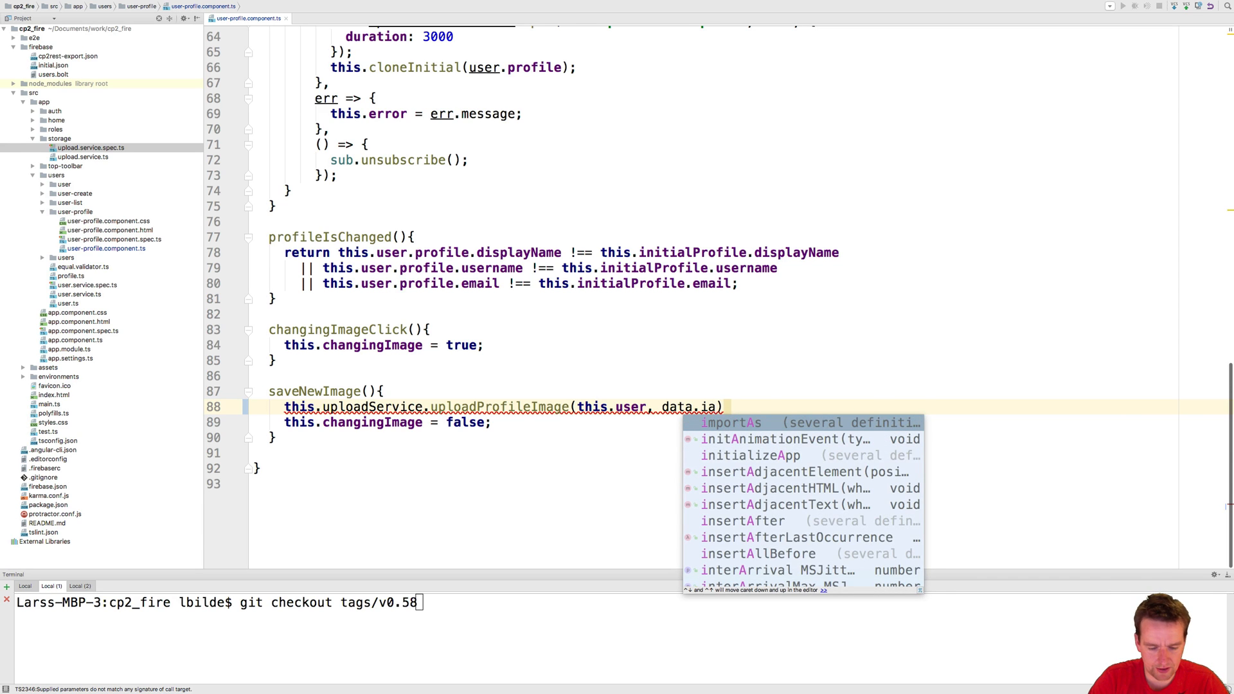
pyautogui.write('image')
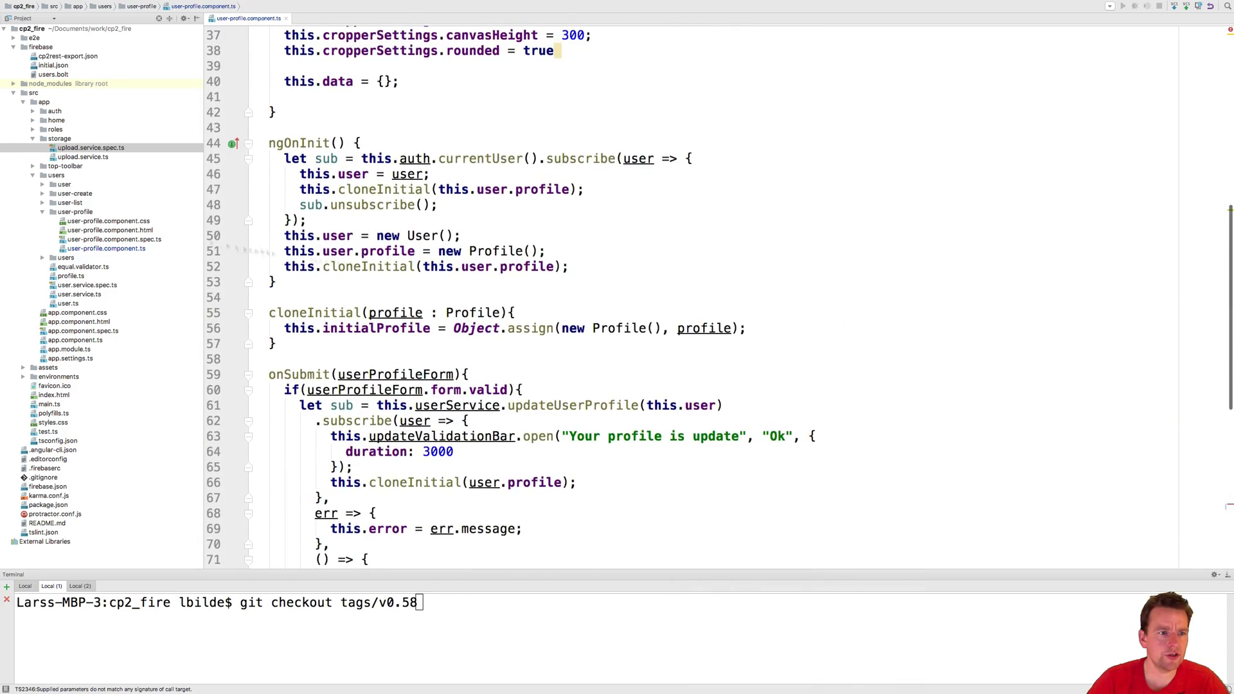
# - Open user-profile.component.html and scroll through it to check the image data binding
pyautogui.click(108, 230)
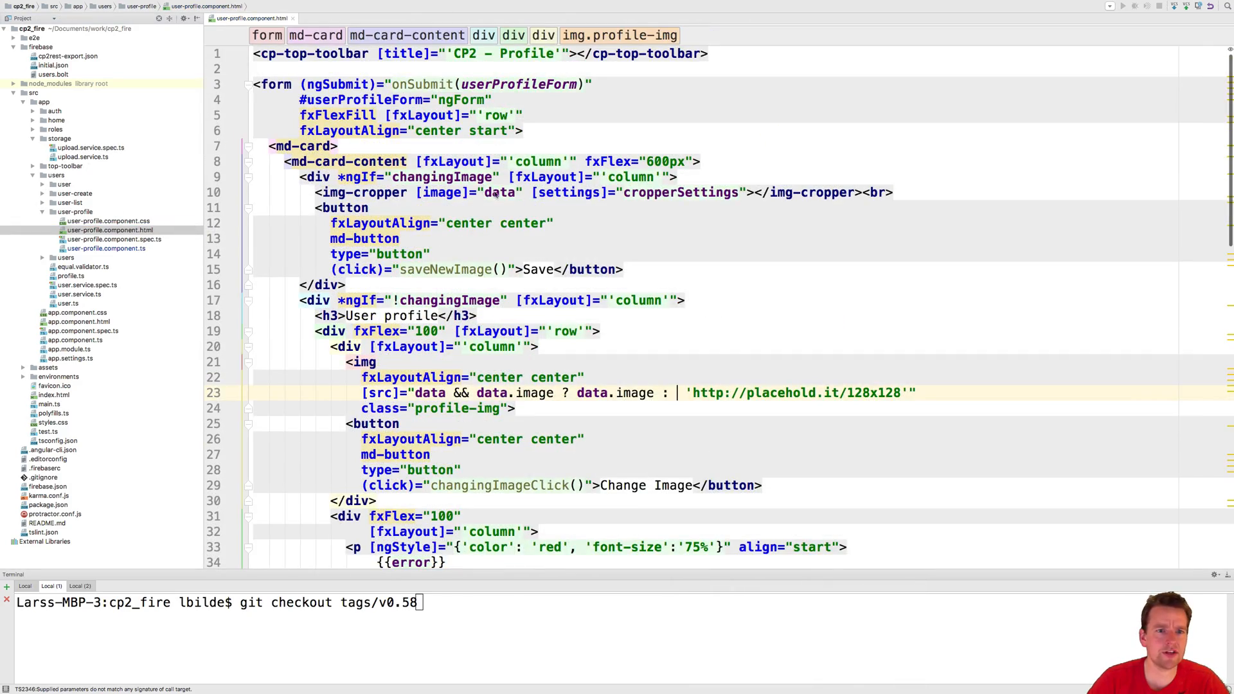
pyautogui.scroll(-3)
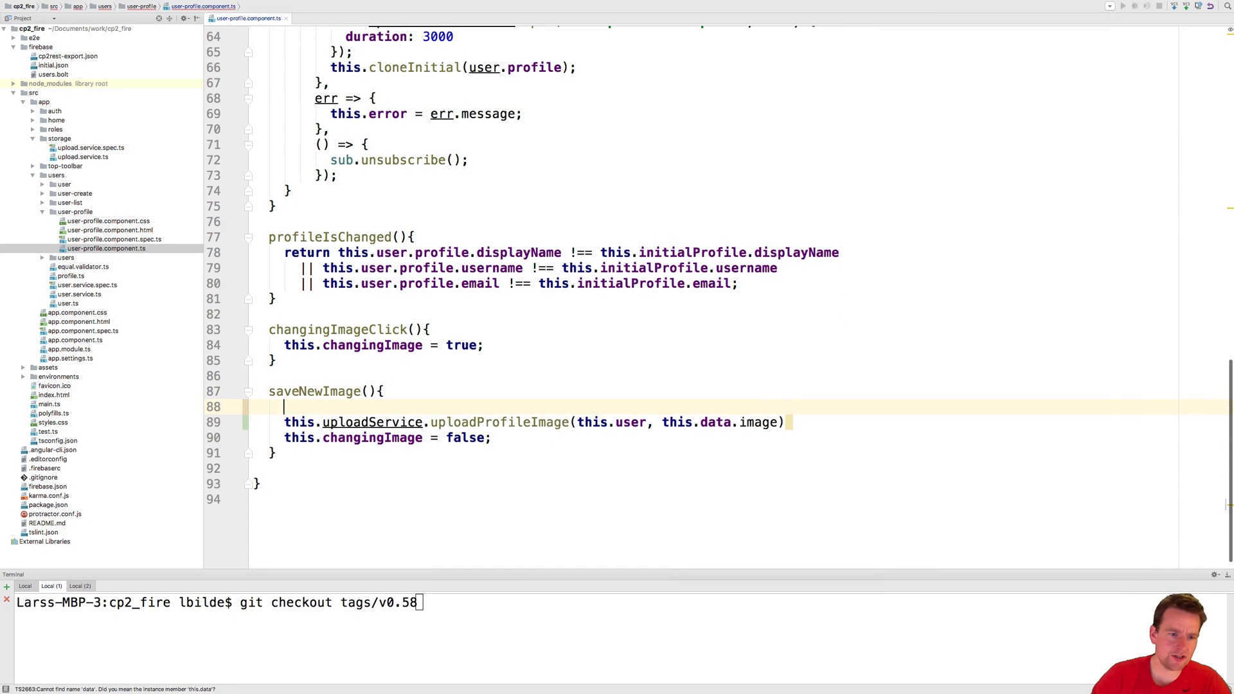
# - Wrap the upload in if(this.data && this.data.image) and append .split(/,(.+)/)[1] to the image
pyautogui.write('if(data')
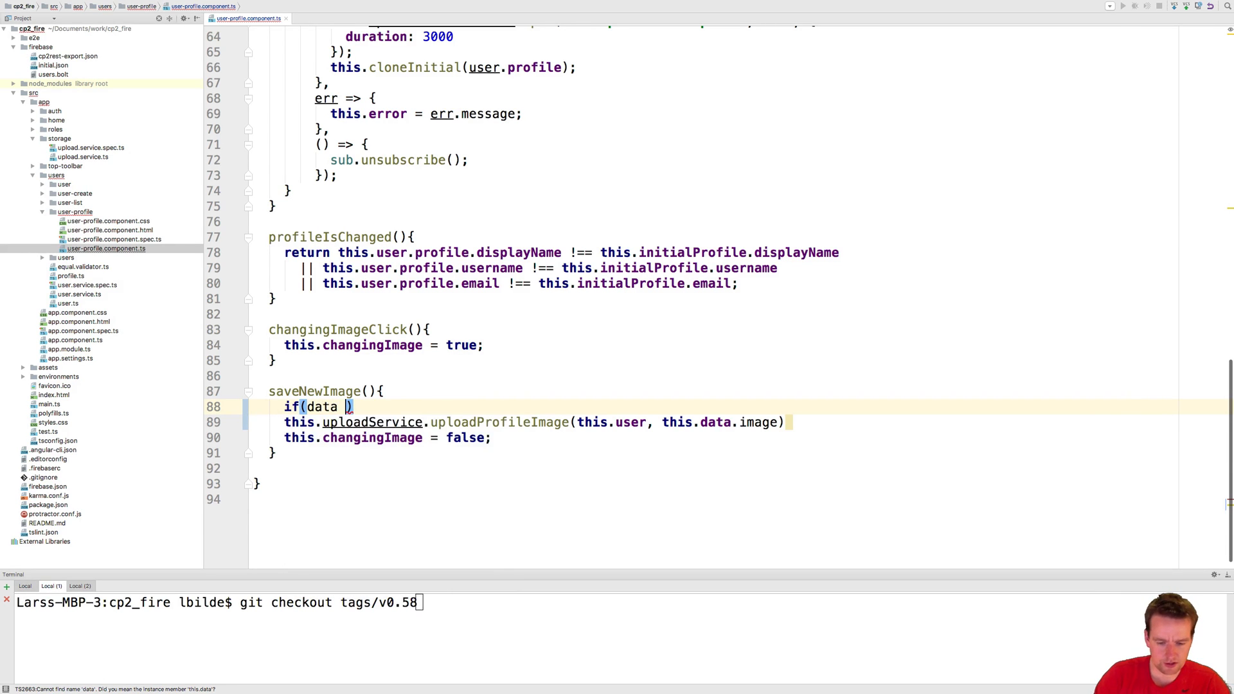
pyautogui.press('Backspace')
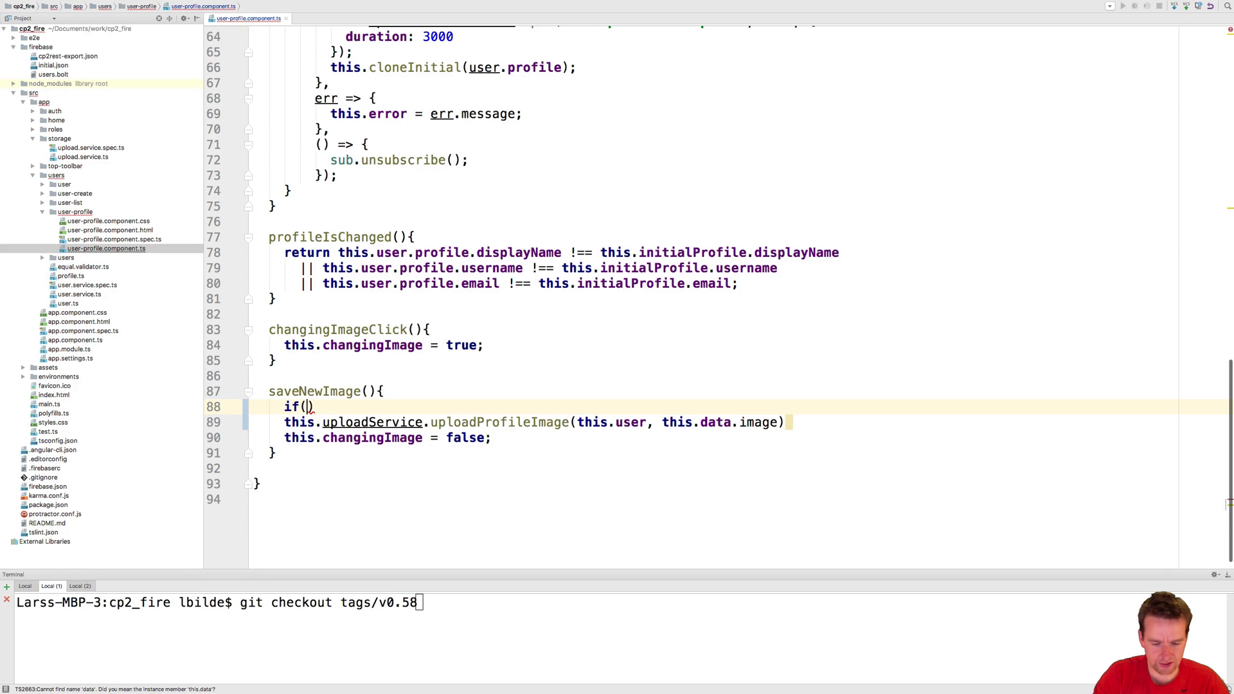
pyautogui.write('this.data')
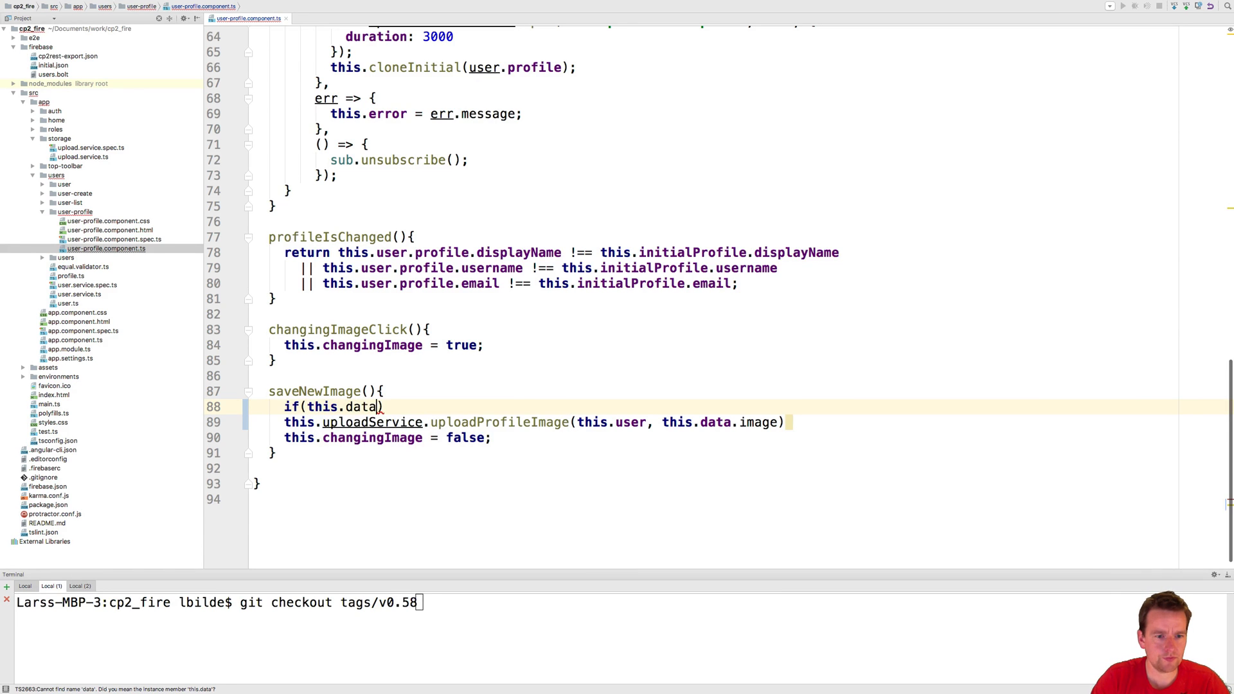
pyautogui.write('&& this')
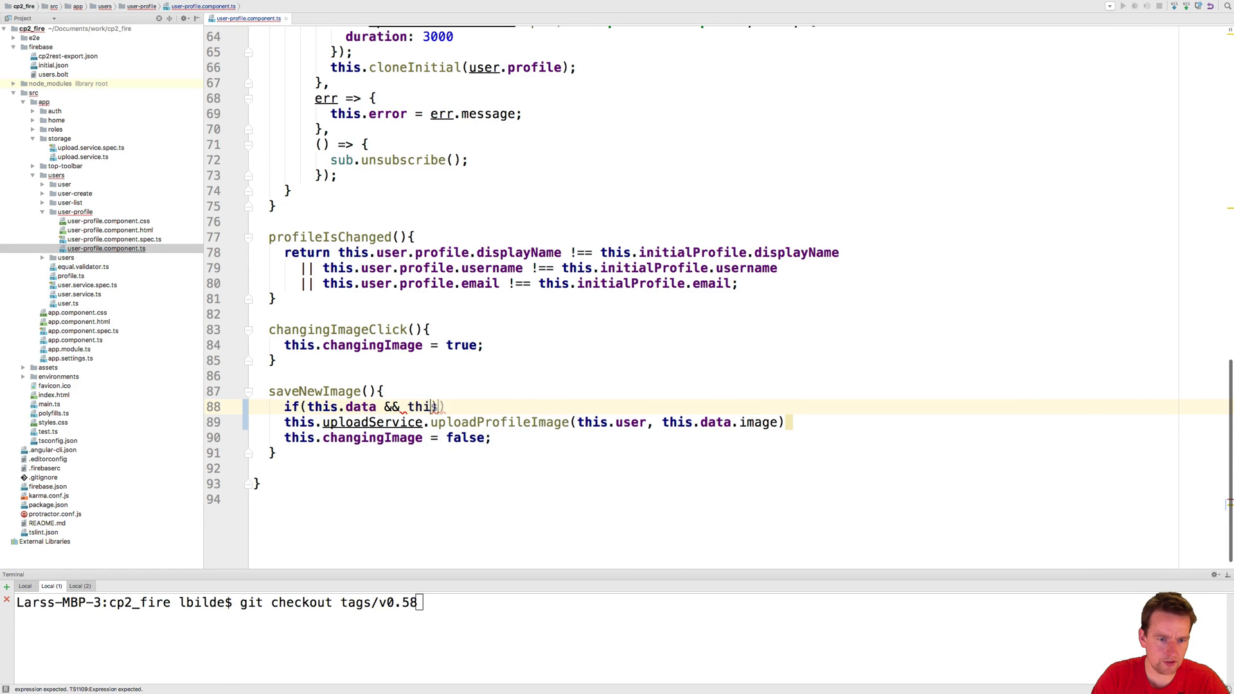
pyautogui.write('s.data.image')
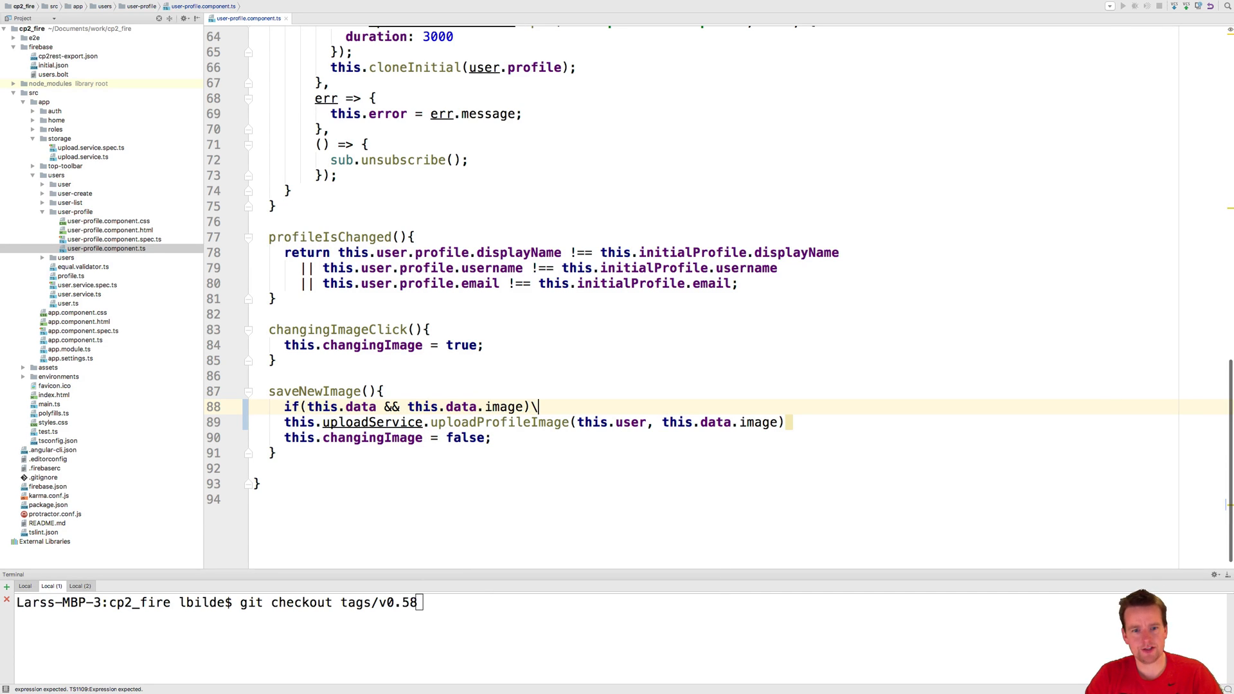
pyautogui.write('{')
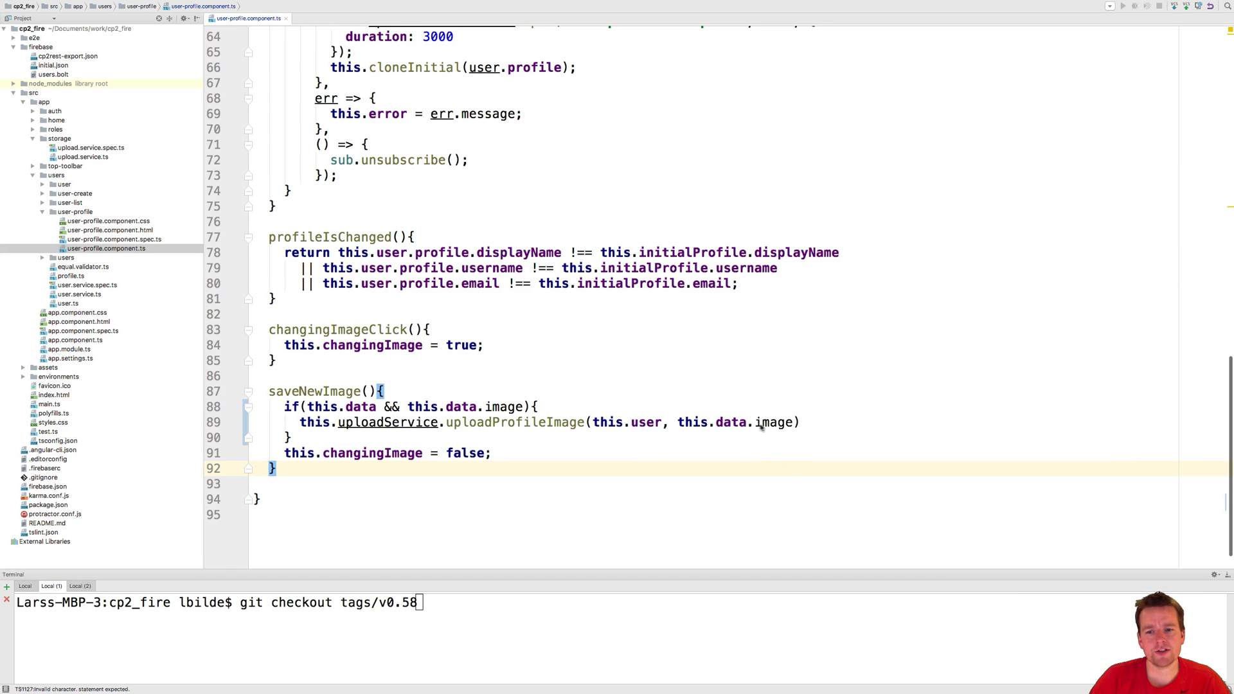
pyautogui.click(537, 407)
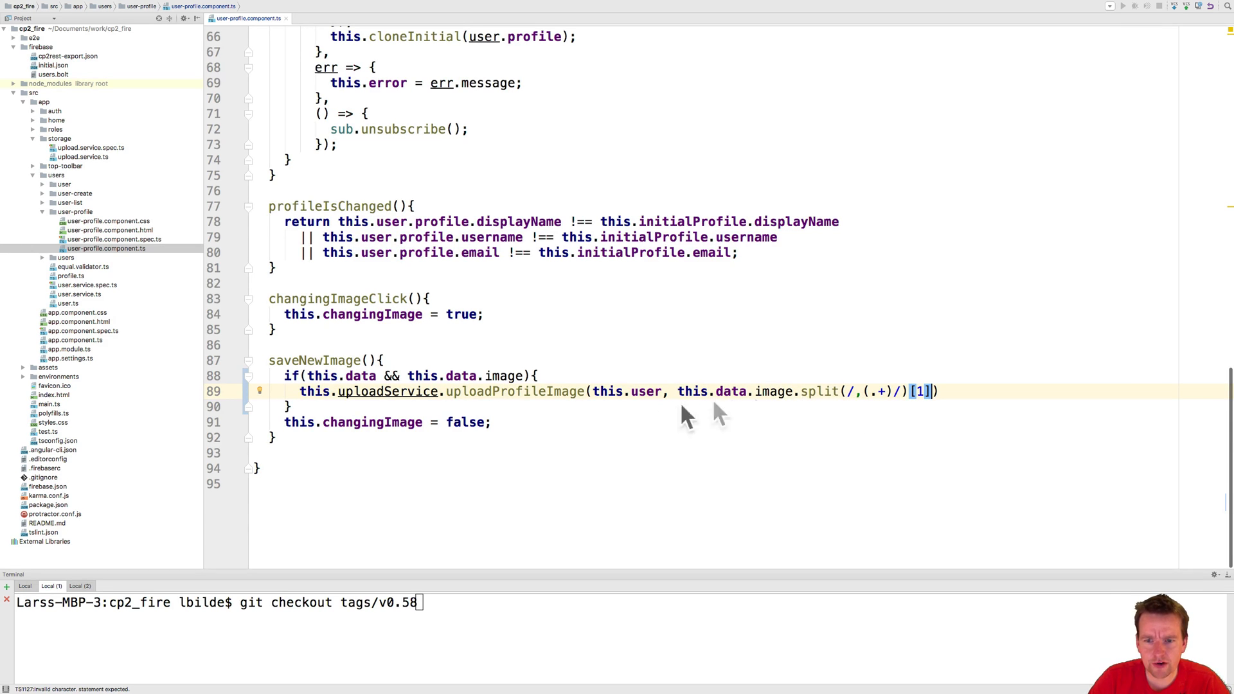
# - Add console.log('image Before Split', this.data.image) and an 'image After Split' log of the split result
pyautogui.doubleClick(734, 392)
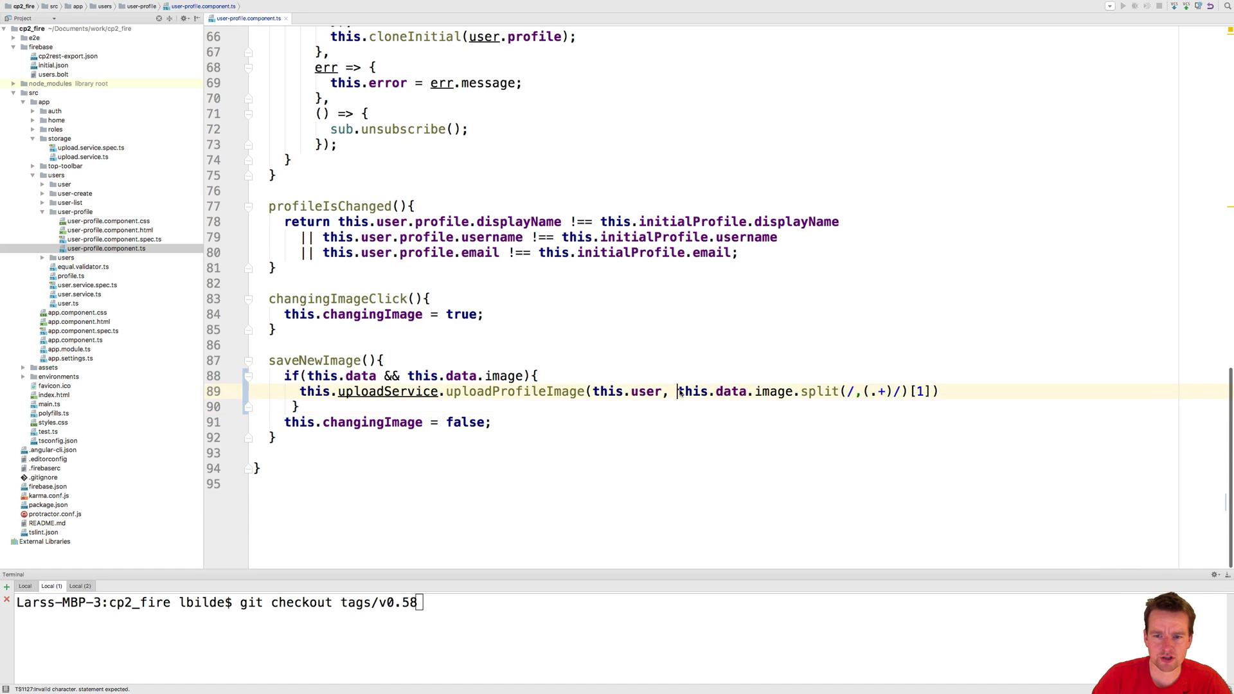
pyautogui.doubleClick(734, 391)
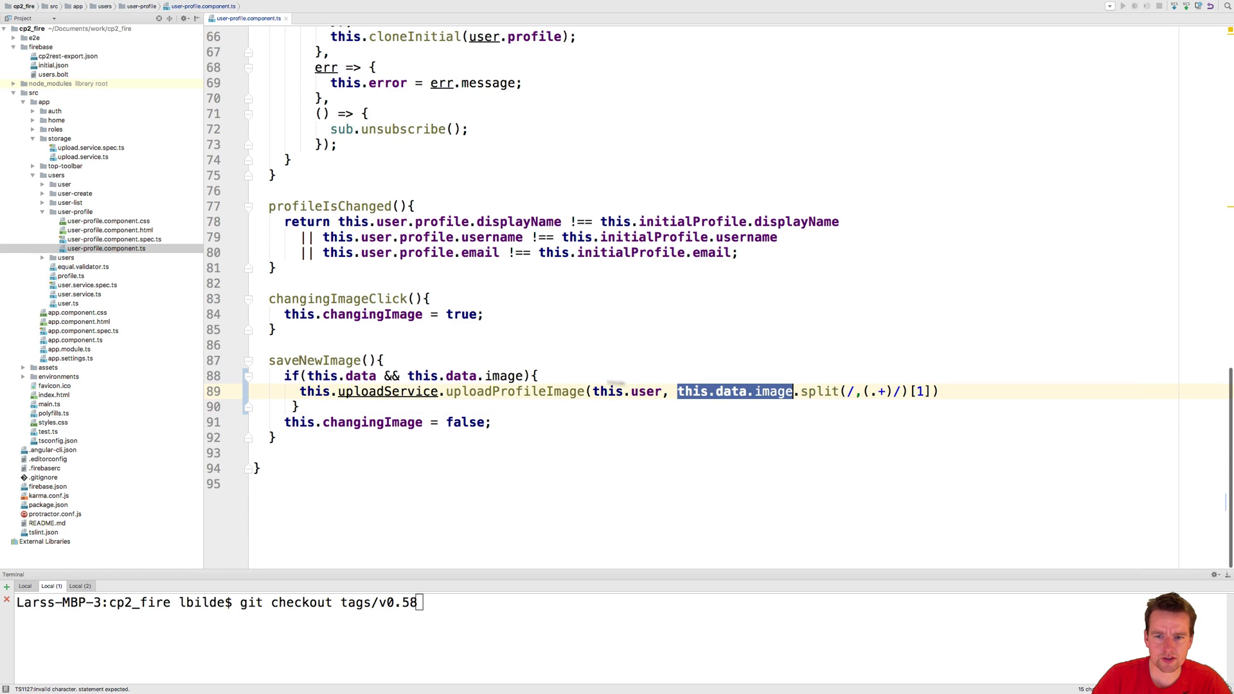
pyautogui.write('console.log')
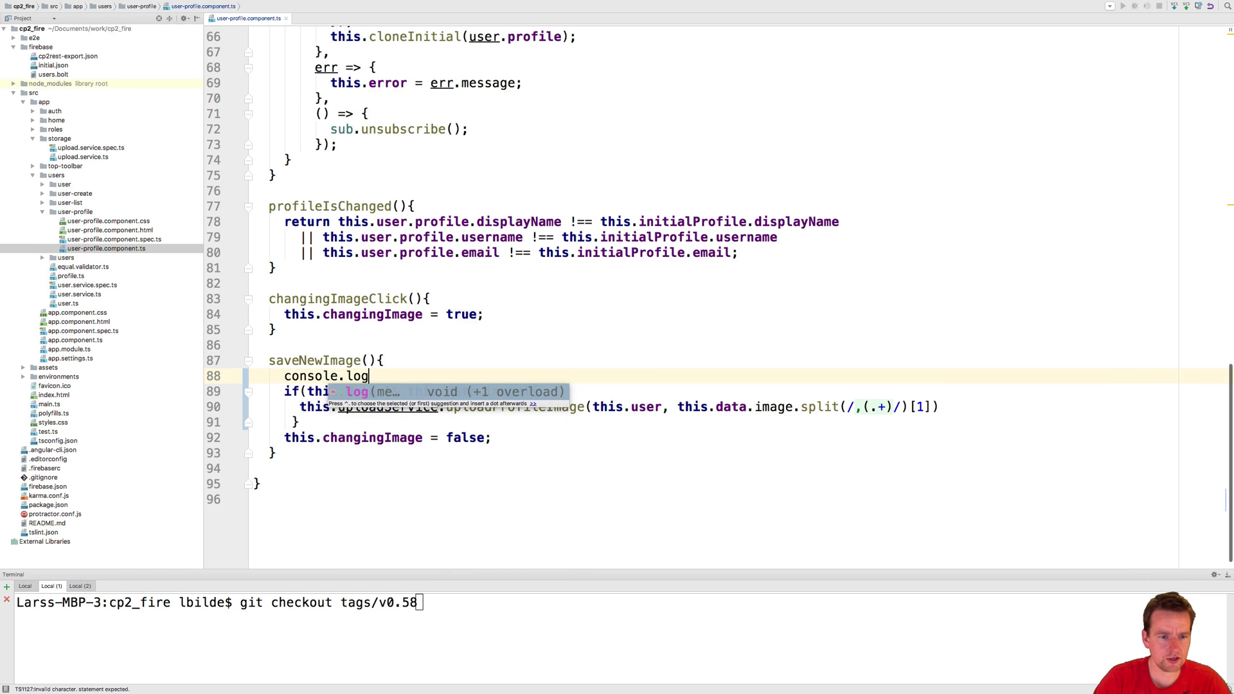
pyautogui.write("('')")
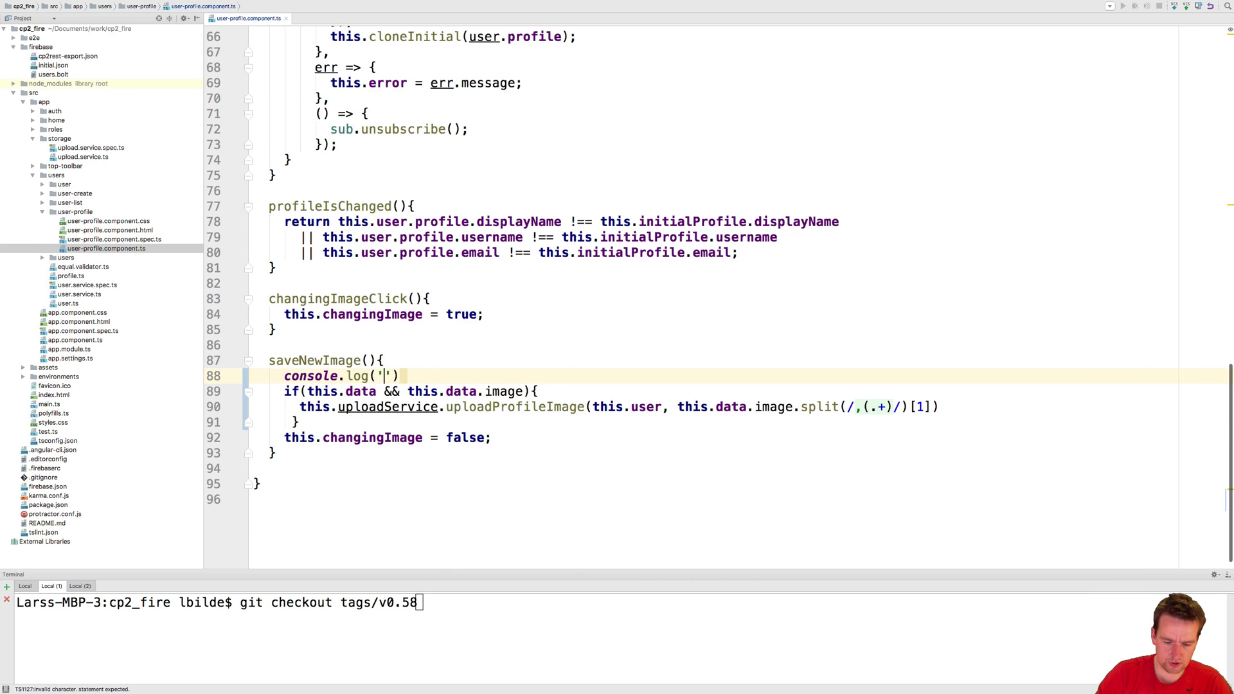
pyautogui.write('image')
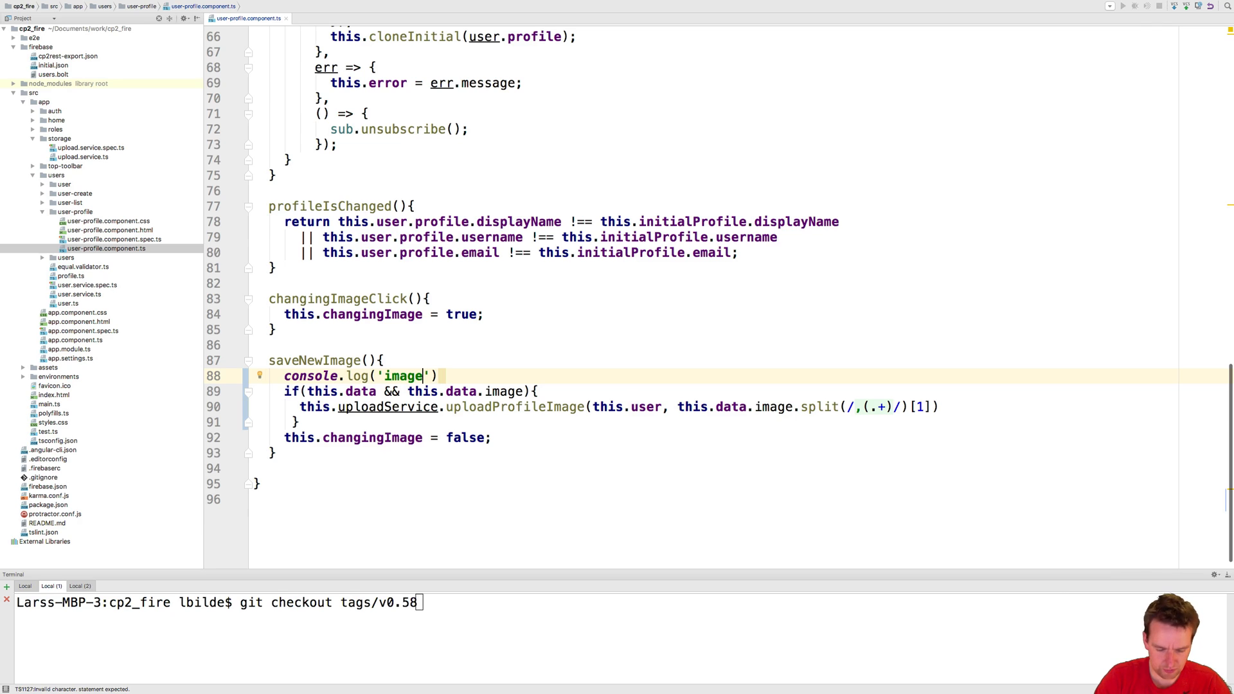
pyautogui.write('Before S')
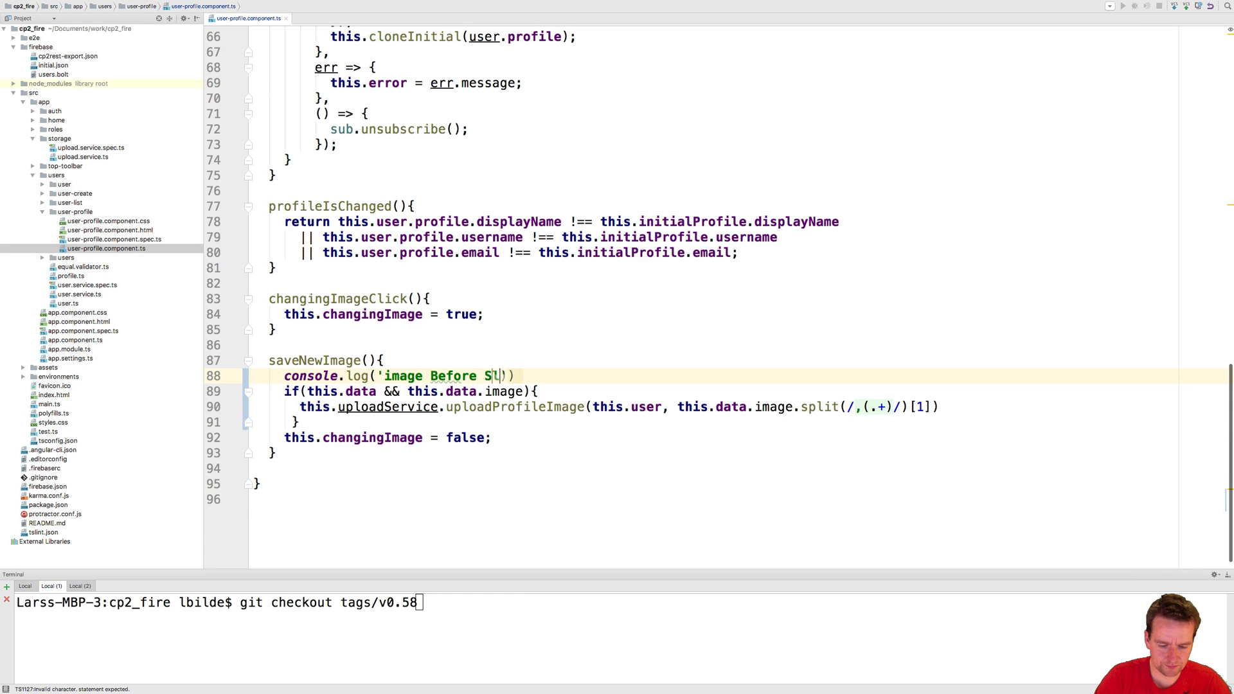
pyautogui.write('plit')
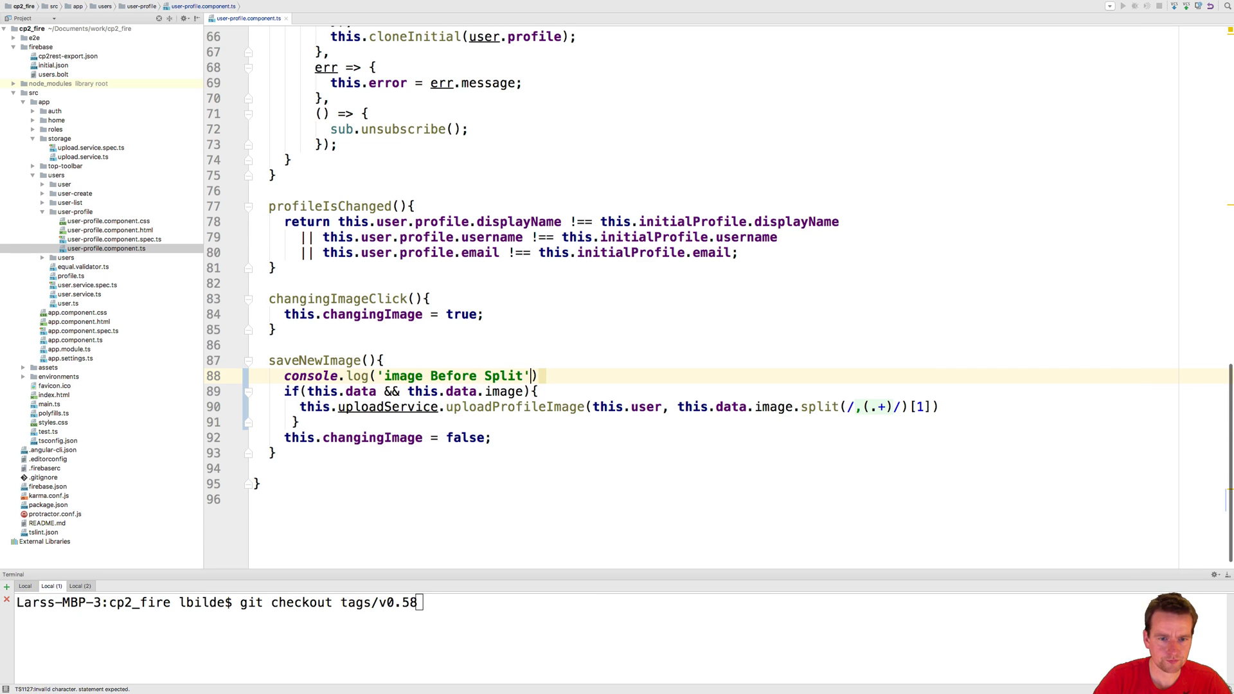
pyautogui.write(', this.data.image')
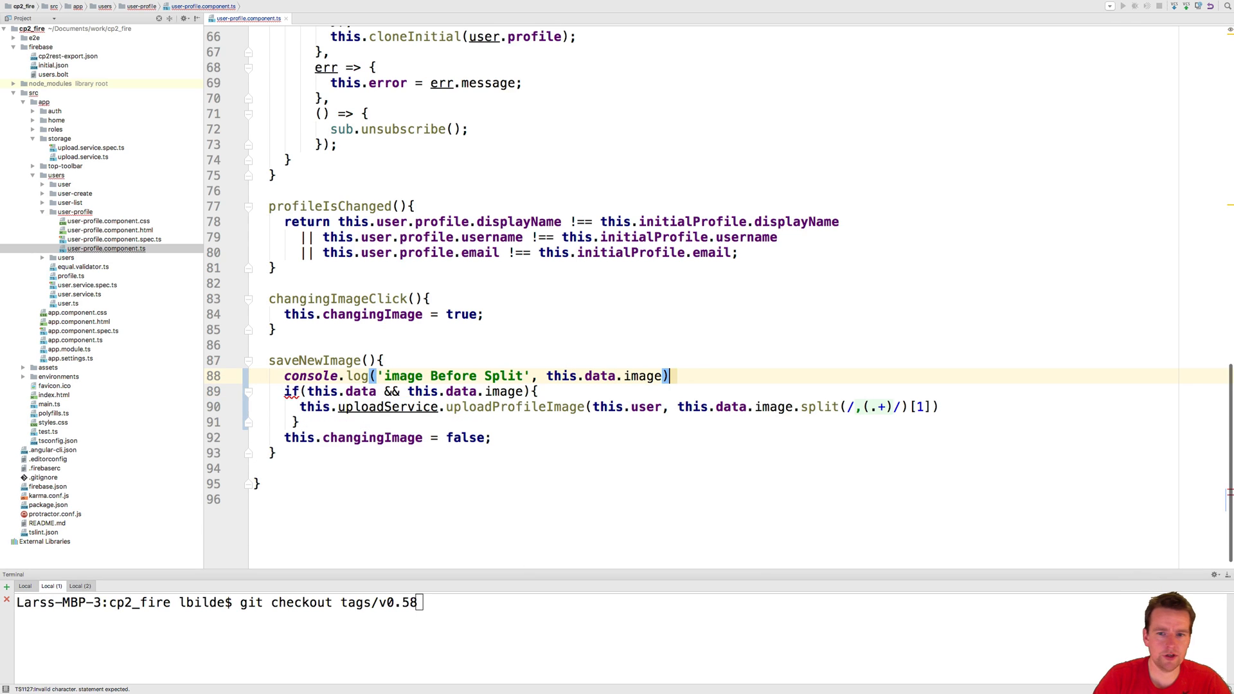
pyautogui.press('enter')
pyautogui.write("console.log('image Before Split', this.data.image.split(/,(.+)/)[1]);")
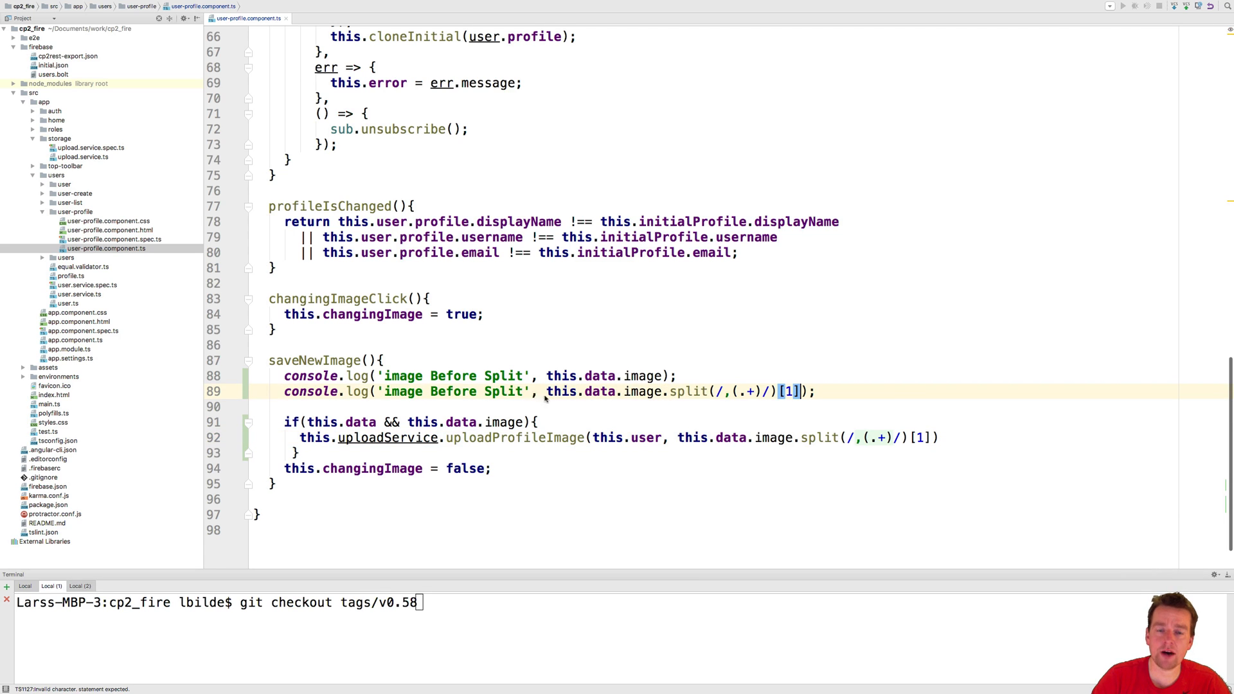
pyautogui.write('Aft')
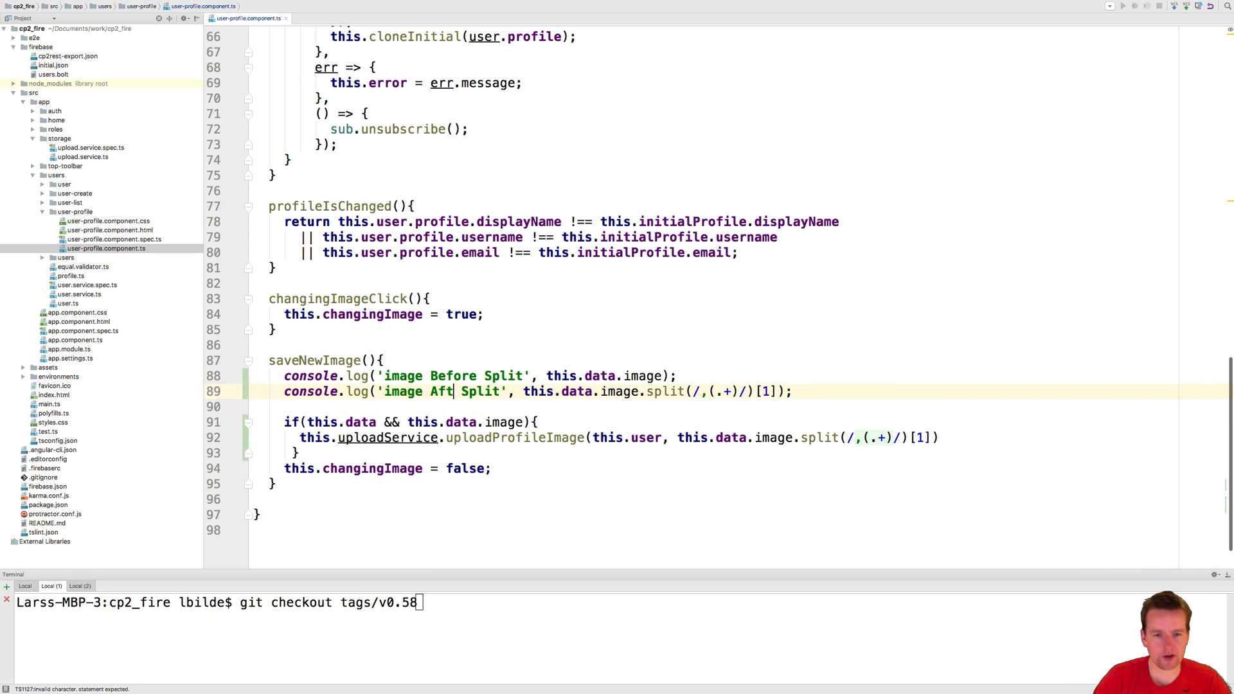
pyautogui.write('er')
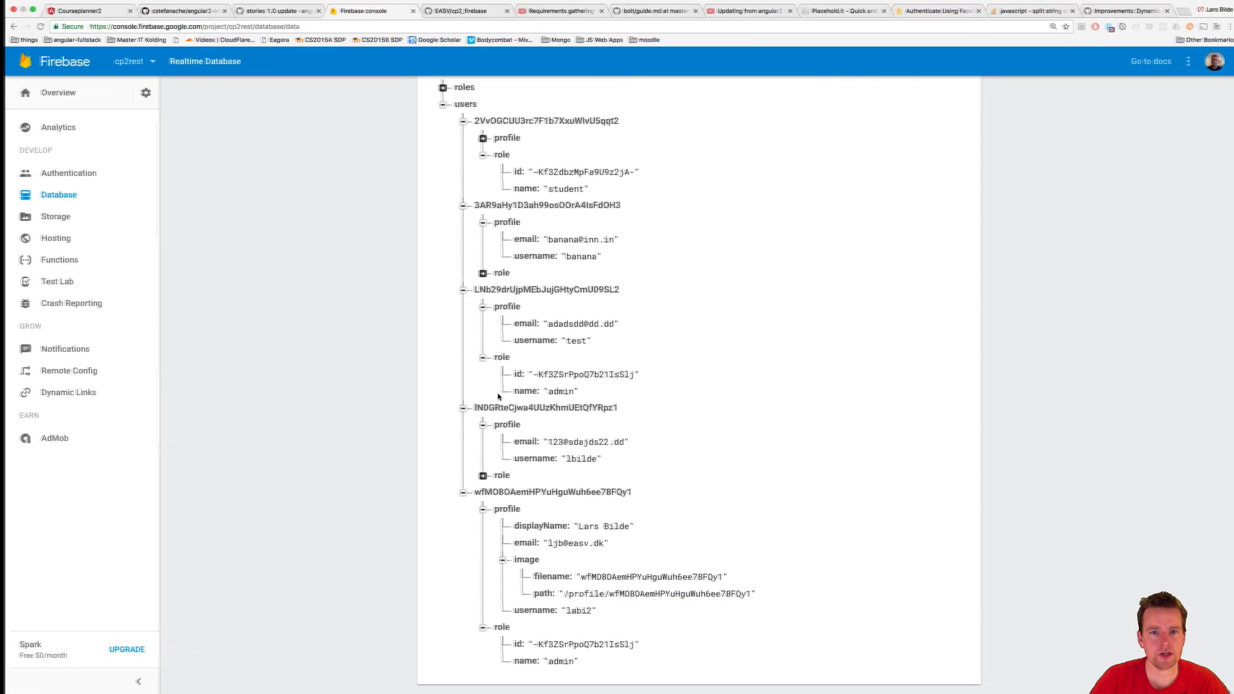
# - On the localhost Profile page, choose a landscape photo, shift the crop circle left, and save
pyautogui.click(79, 10)
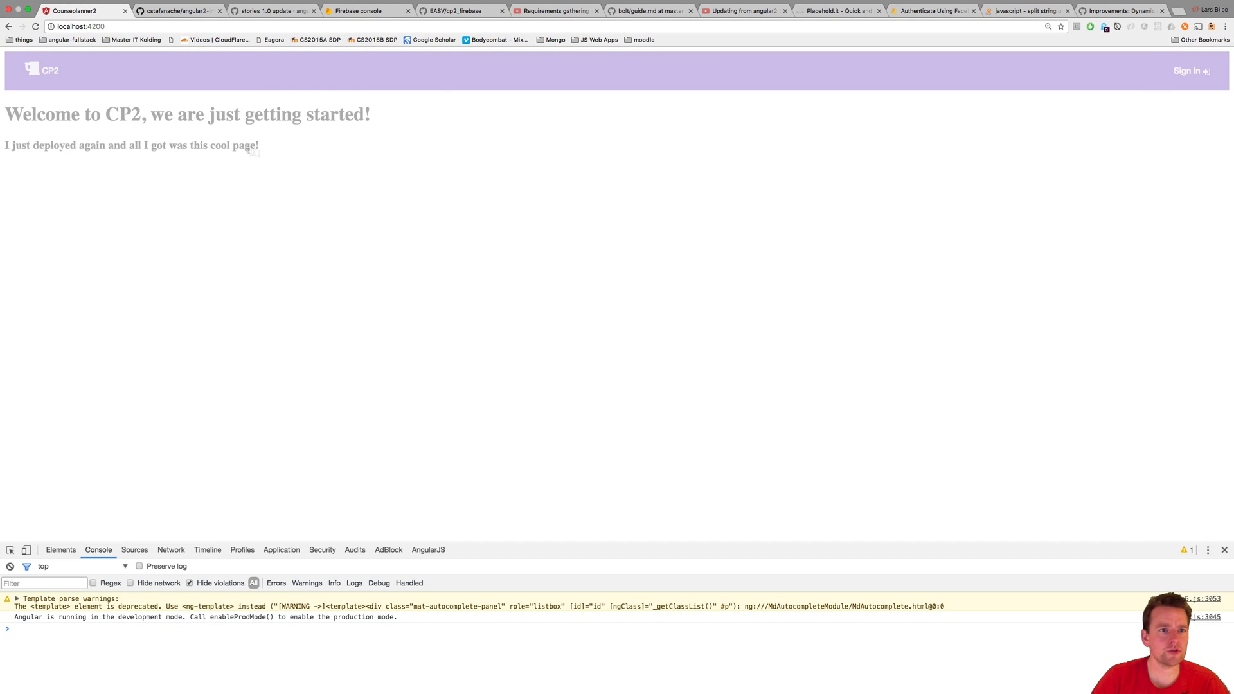
pyautogui.click(79, 26)
pyautogui.write('/profile')
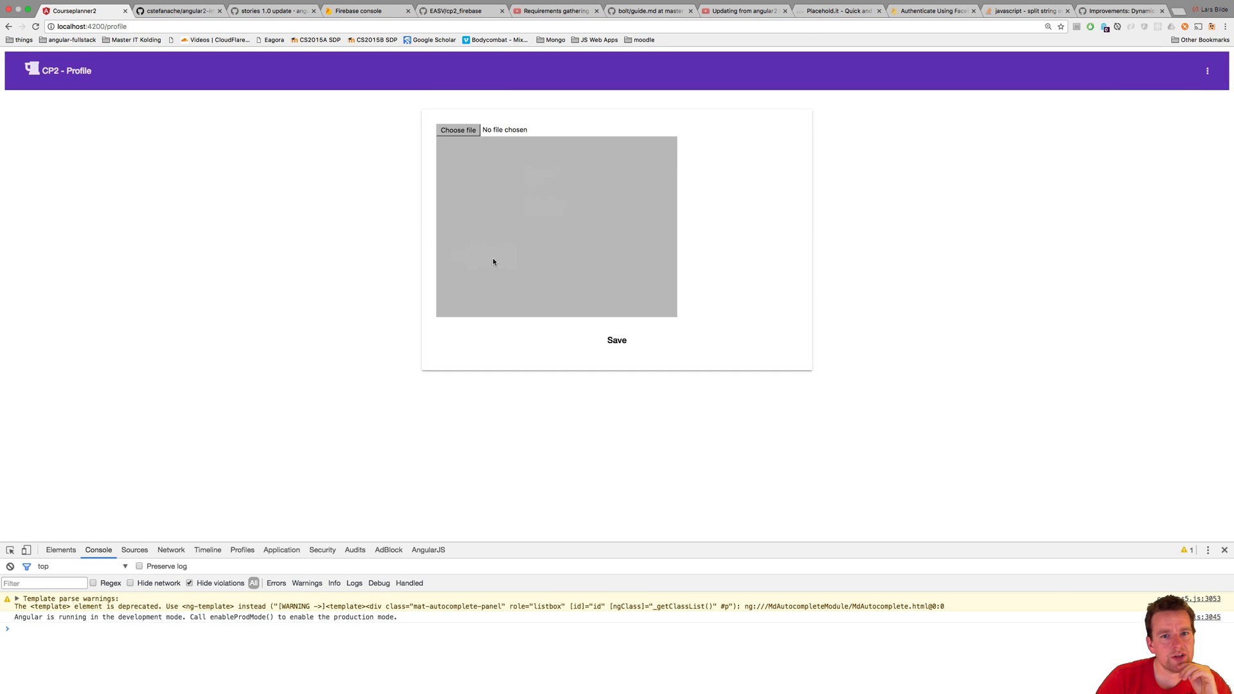
pyautogui.click(457, 130)
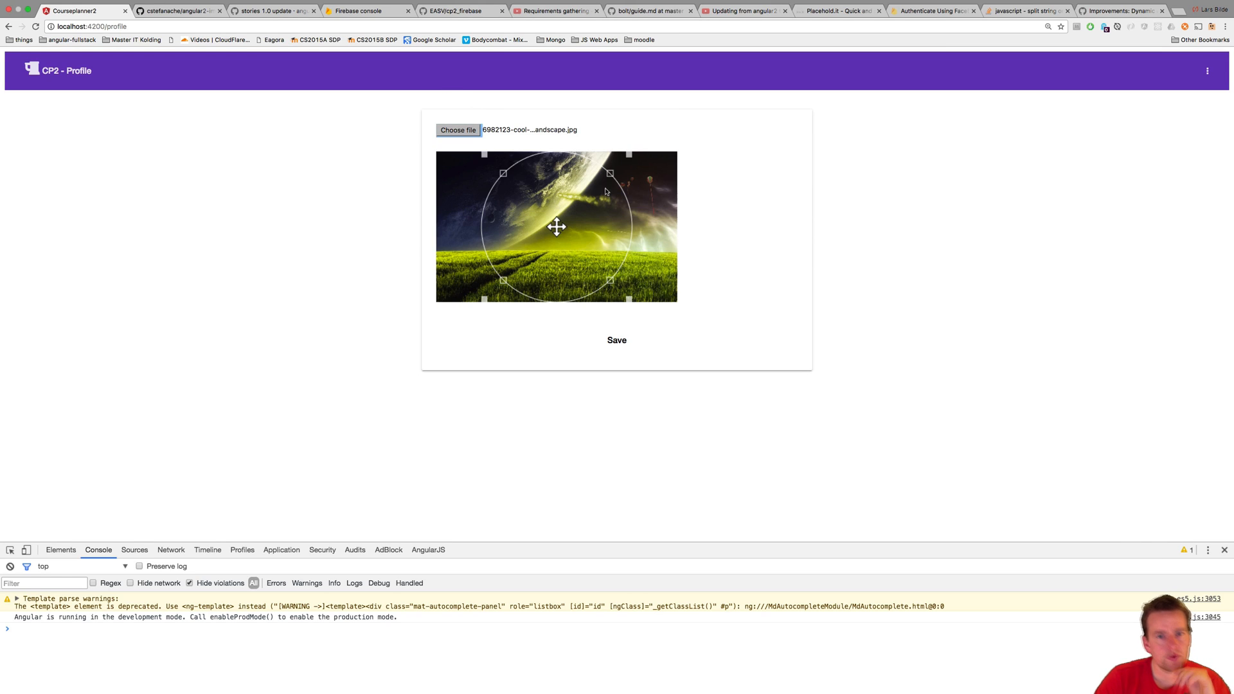
pyautogui.moveTo(557, 227); pyautogui.dragTo(501, 228)
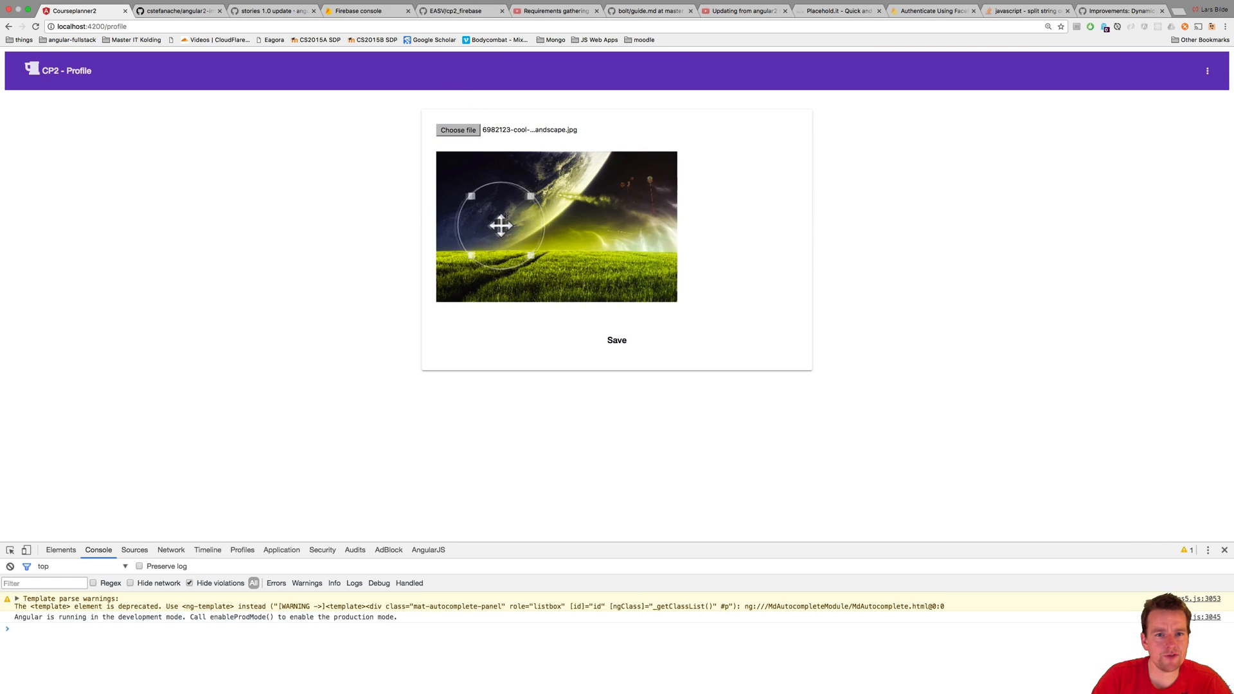
pyautogui.click(616, 340)
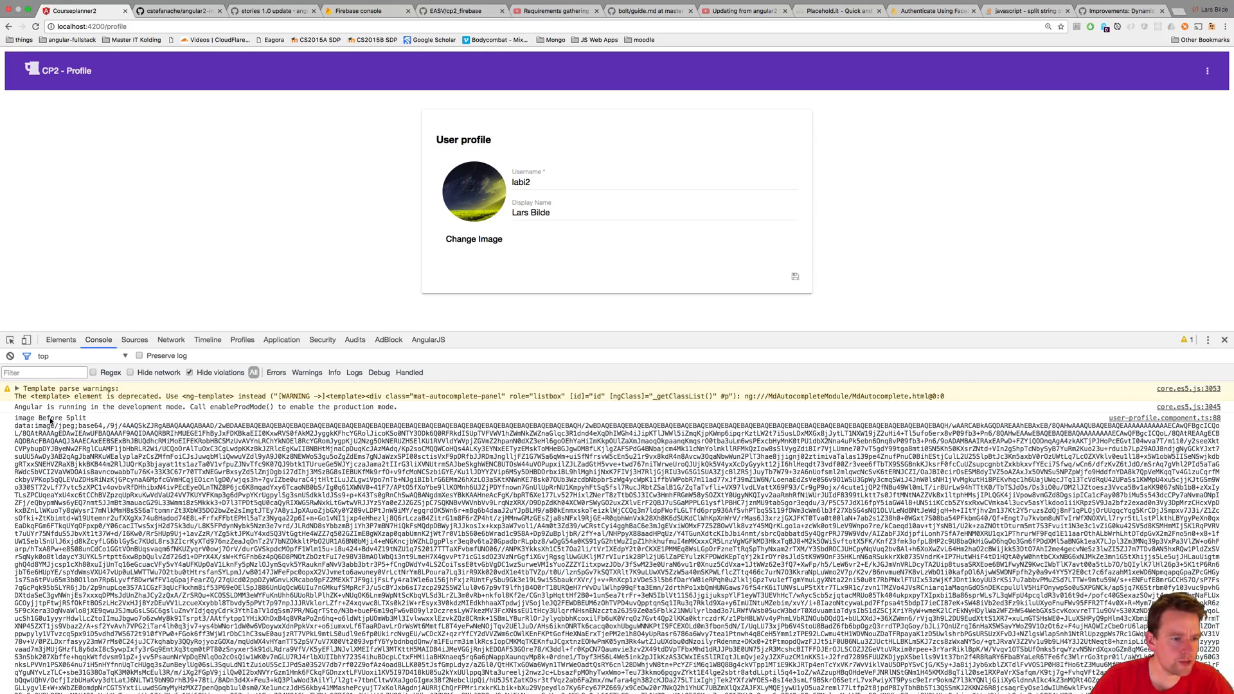
pyautogui.doubleClick(55, 426)
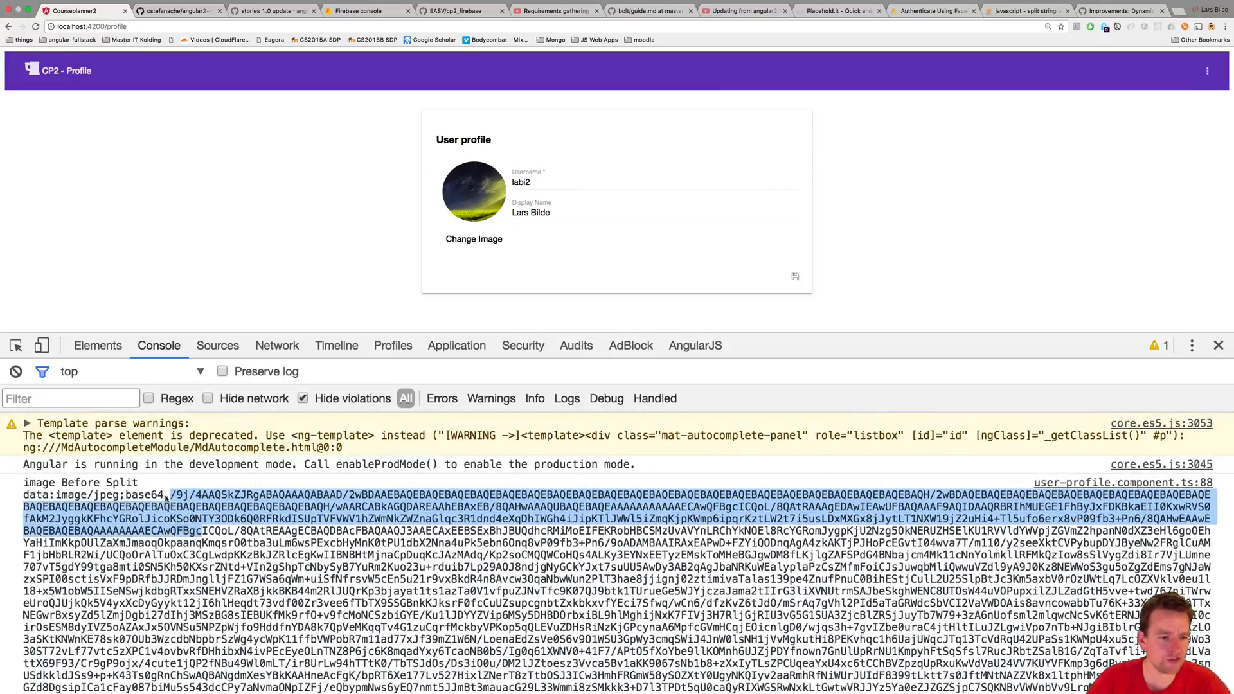
pyautogui.scroll(-3)
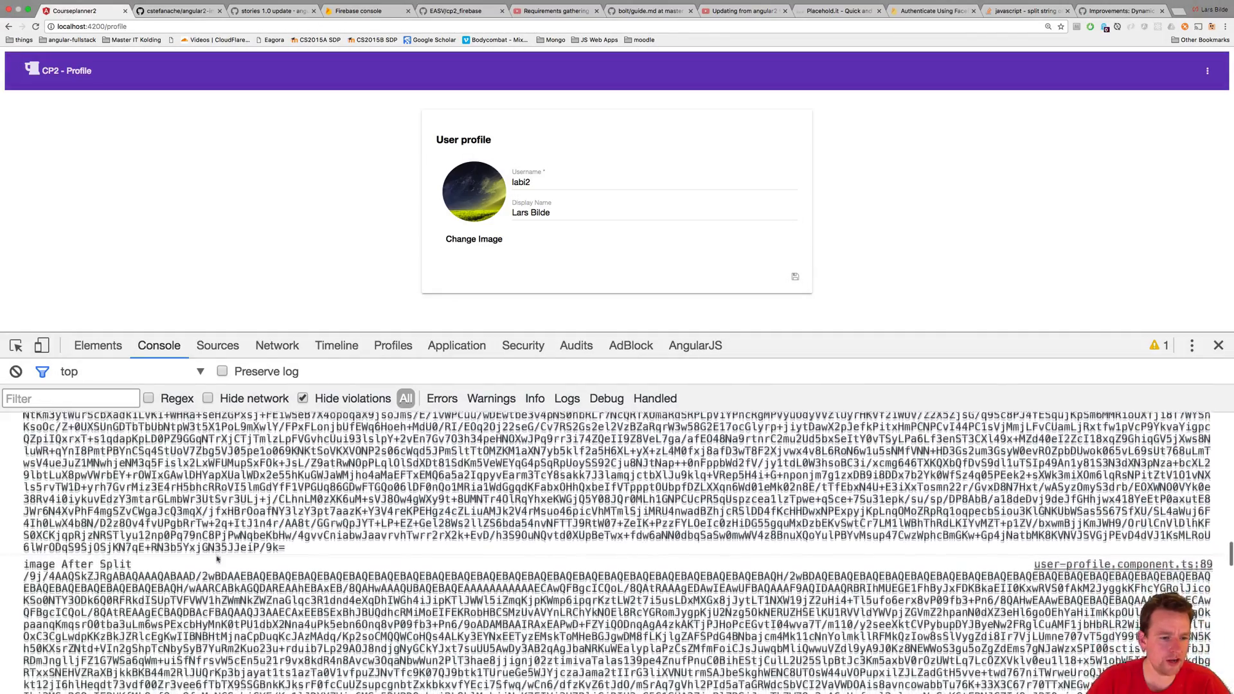